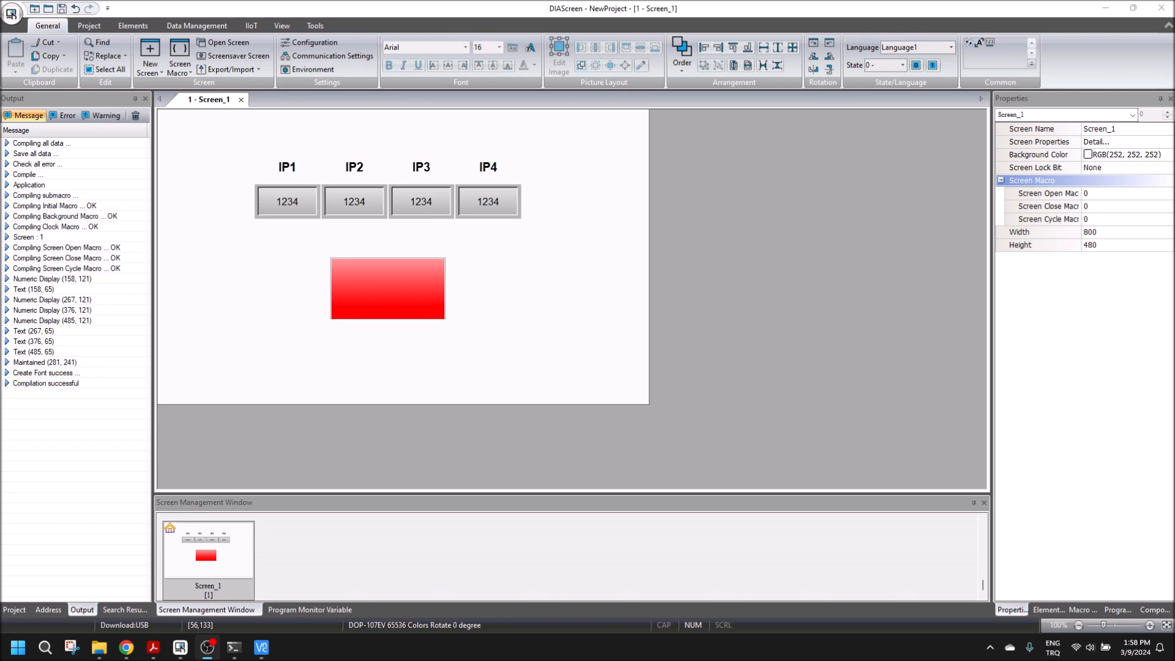
mouse_move(315, 26)
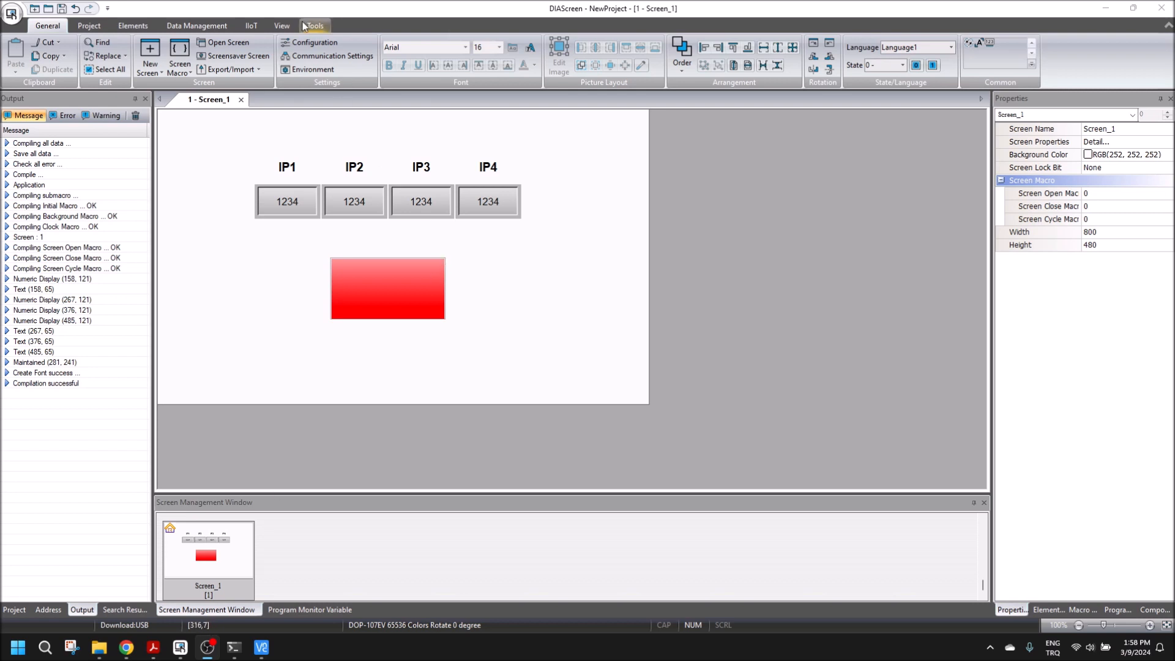
- Enable VNC remote access under Network Settings > Remote Desktop and Data Collection and apply it
left_click(315, 42)
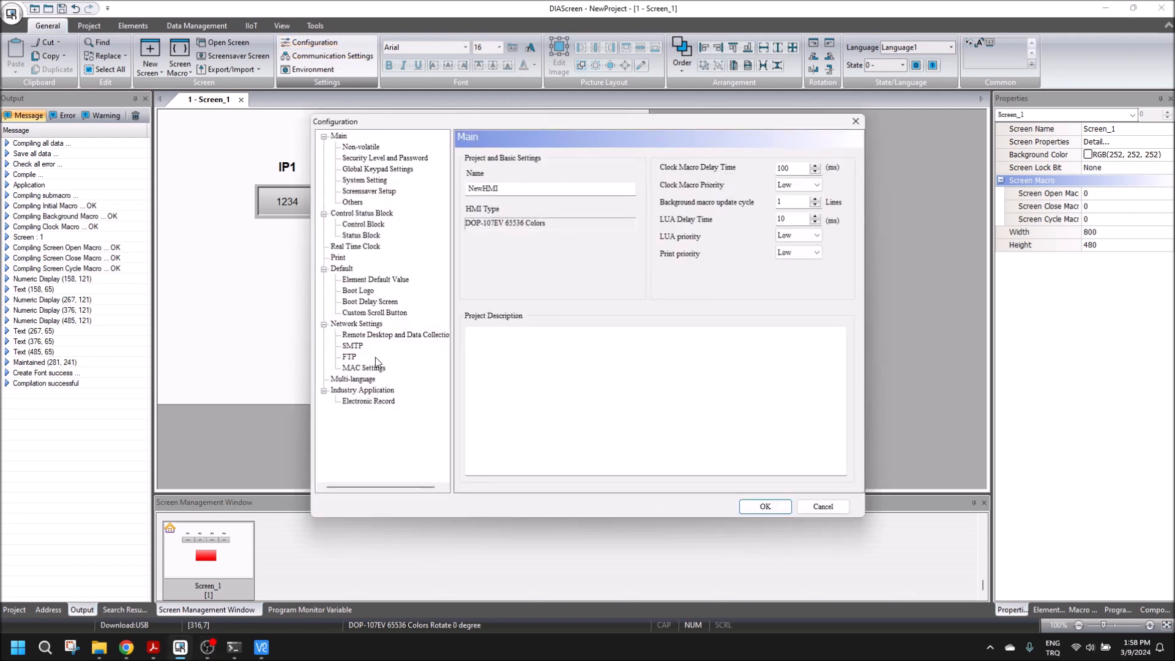
left_click(395, 334)
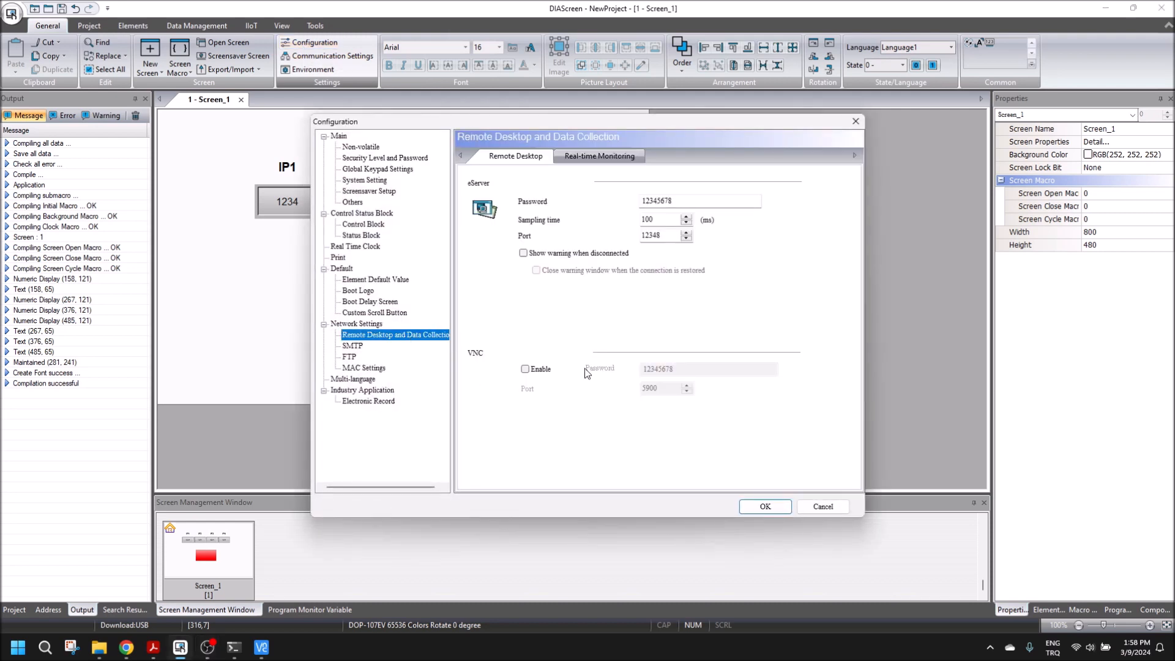
left_click(525, 368)
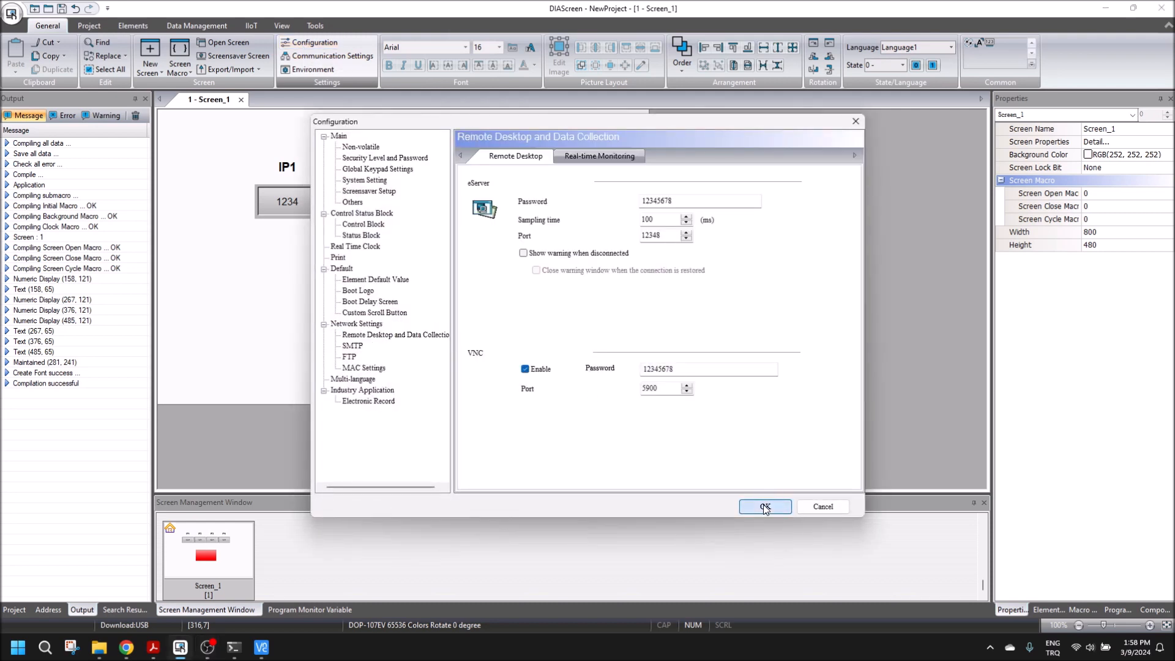
left_click(764, 505)
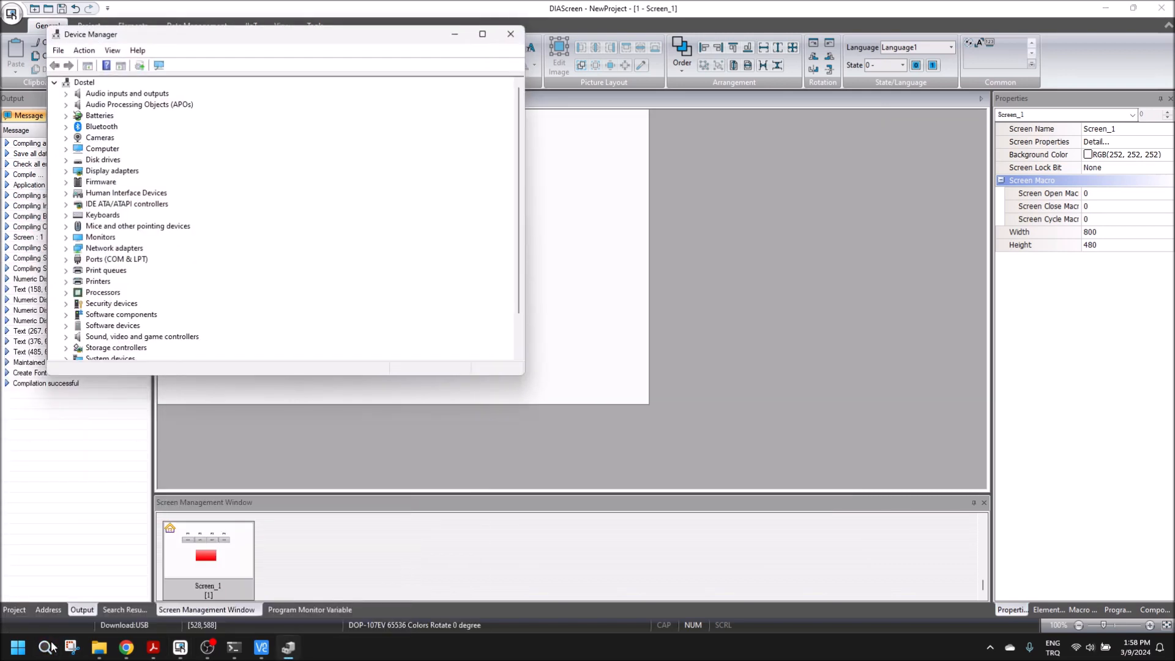
left_click(116, 258)
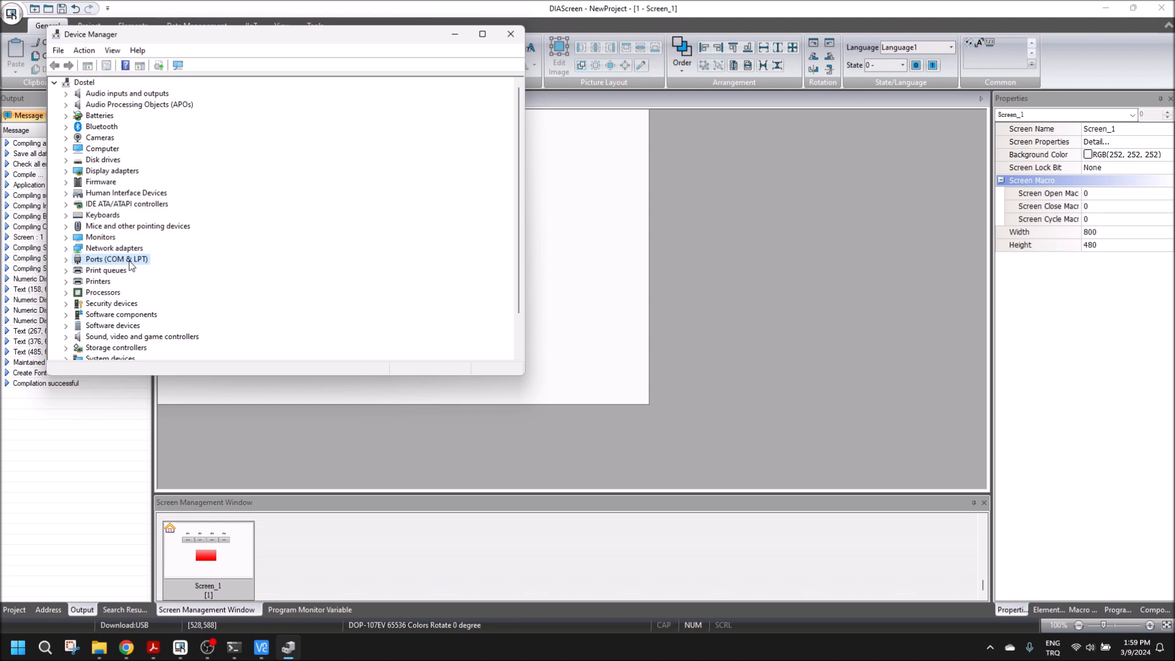
left_click(510, 35)
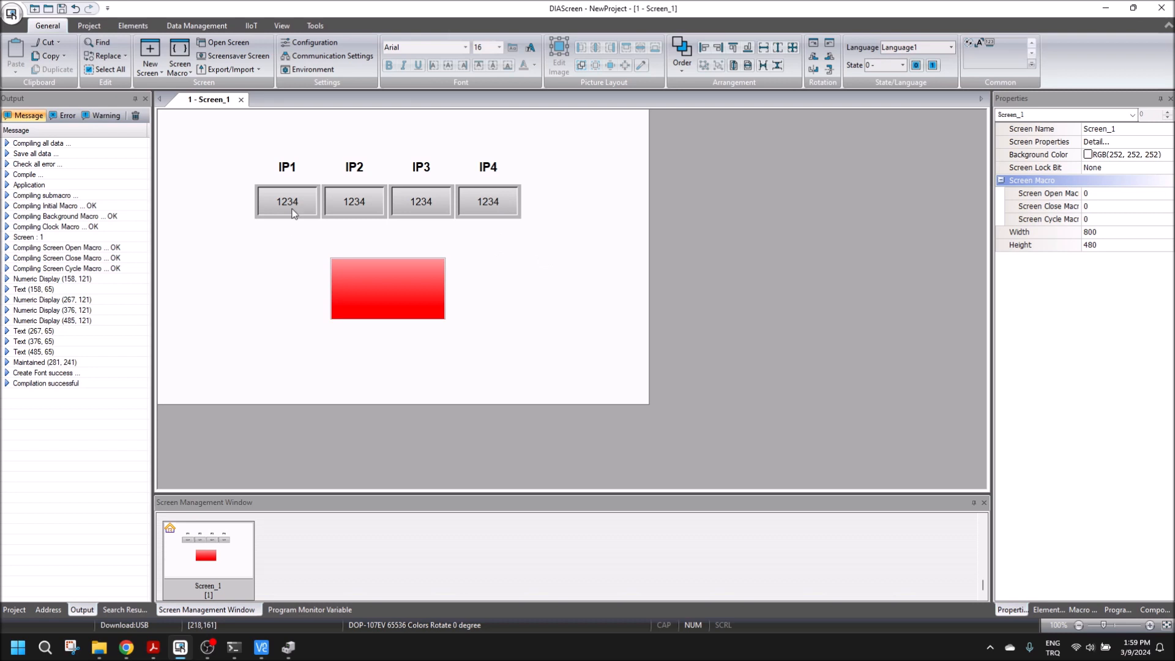
double_click(286, 202)
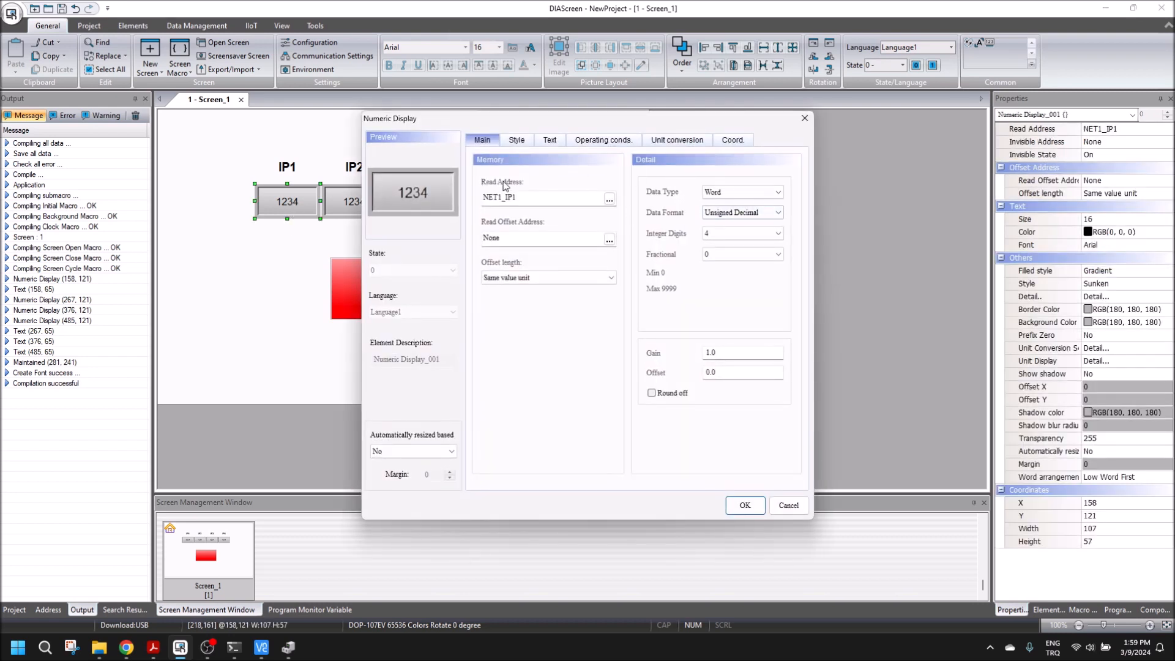
left_click(743, 504)
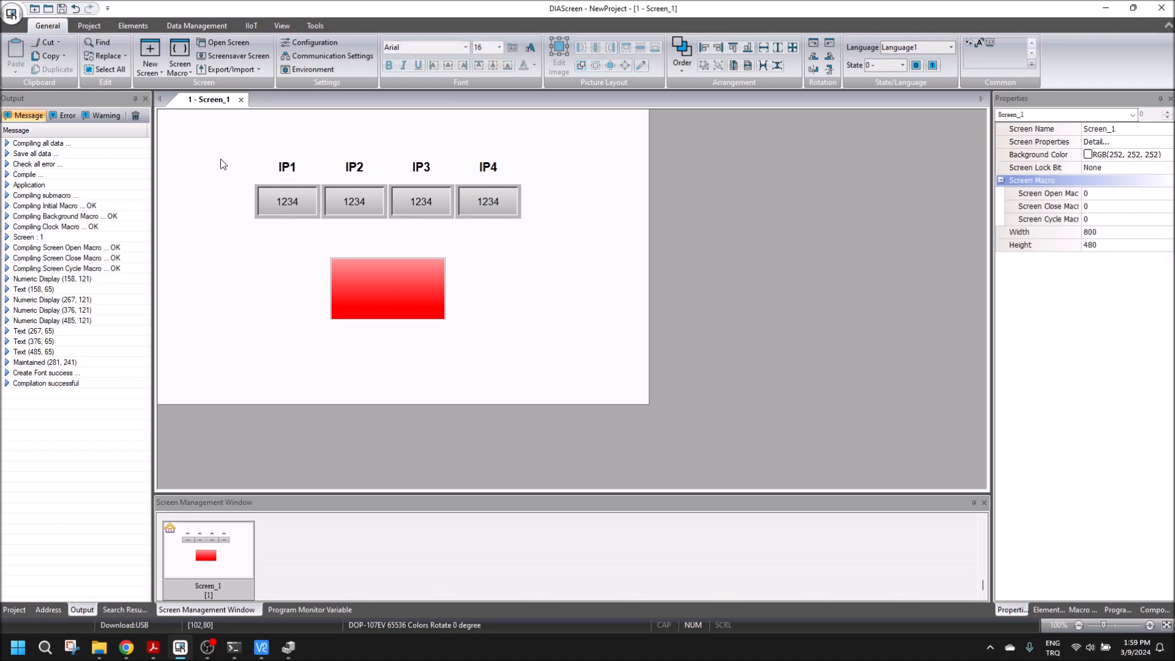
mouse_move(242, 146)
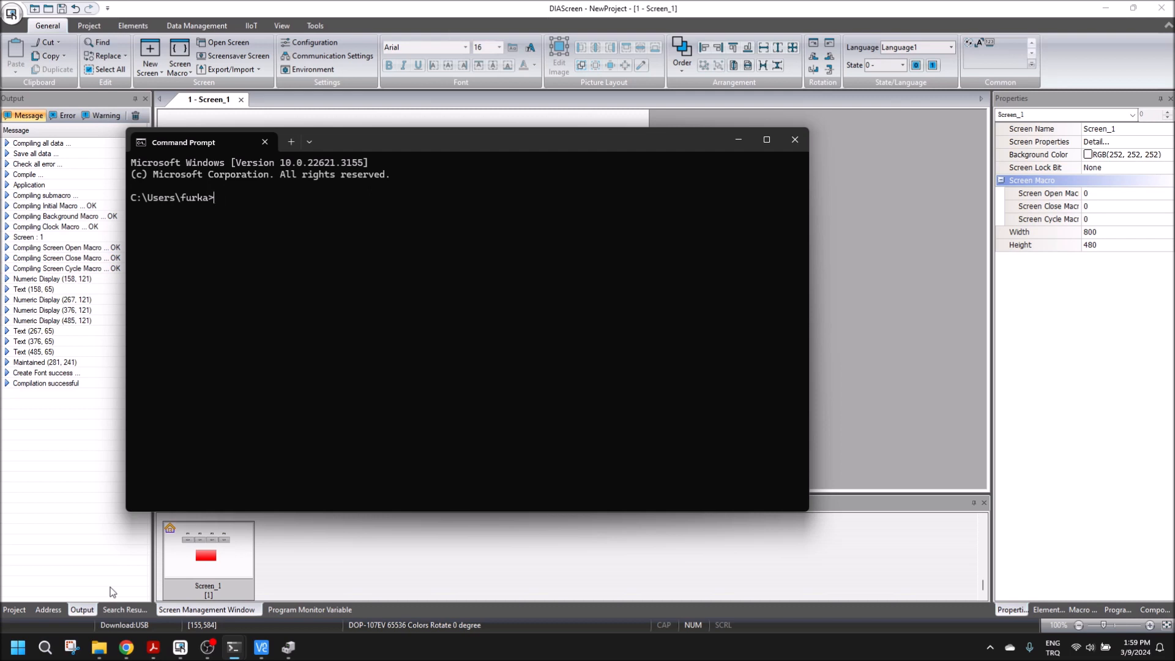
- Run ipconfig to list the Wi-Fi IPv4 address 192.168.1.103 and gateway 192.168.1.1
type("ipconfig")
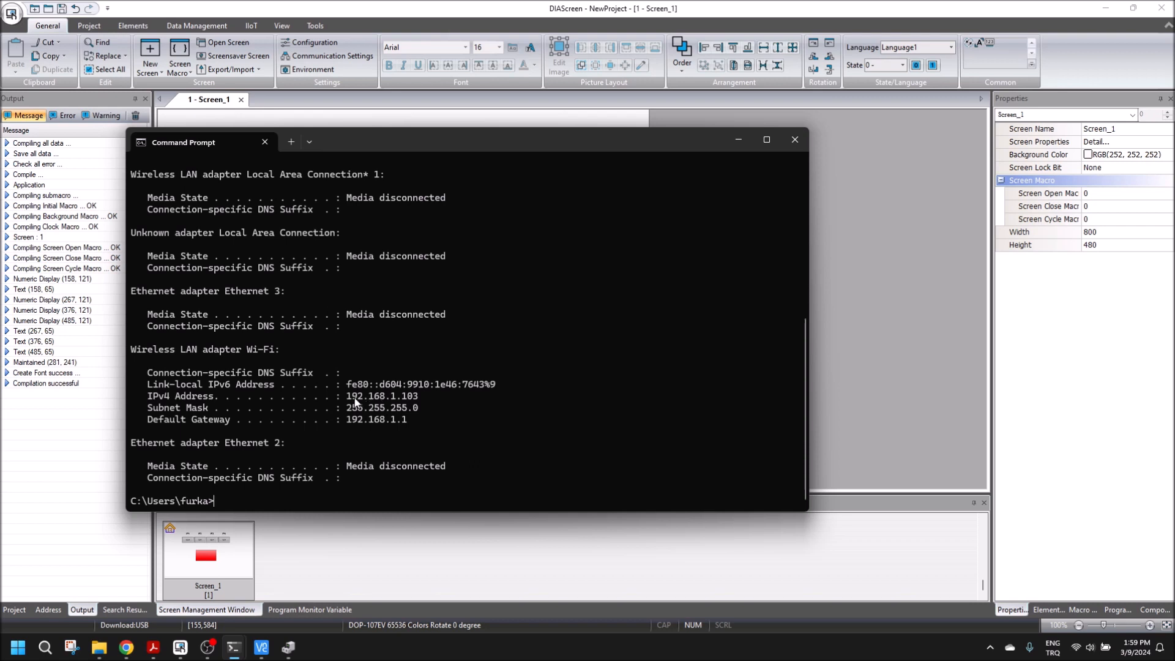
mouse_move(401, 405)
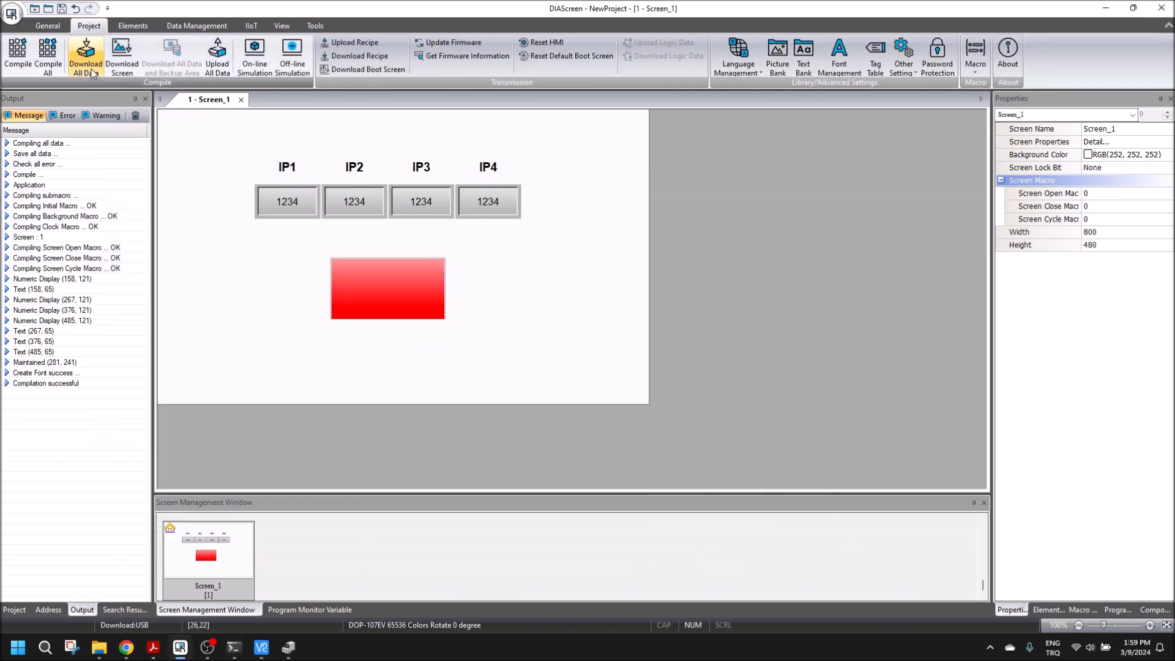
- Download All Data to compile the project for the HMI with 0 errors and one VNC password warning
left_click(85, 56)
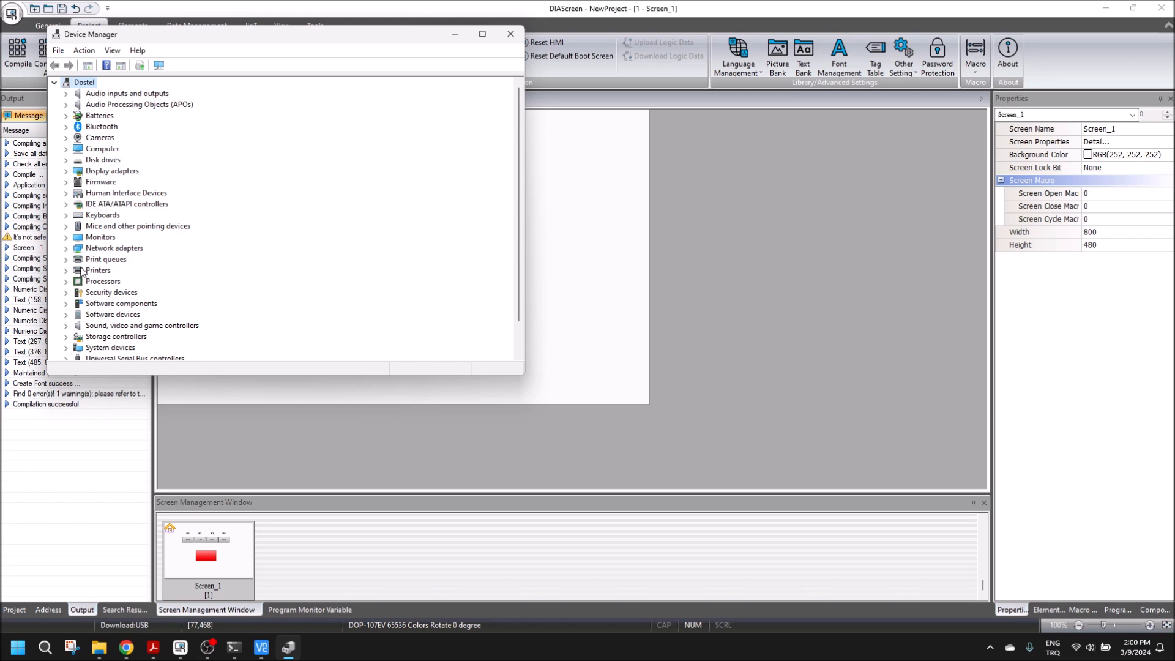
mouse_move(86, 367)
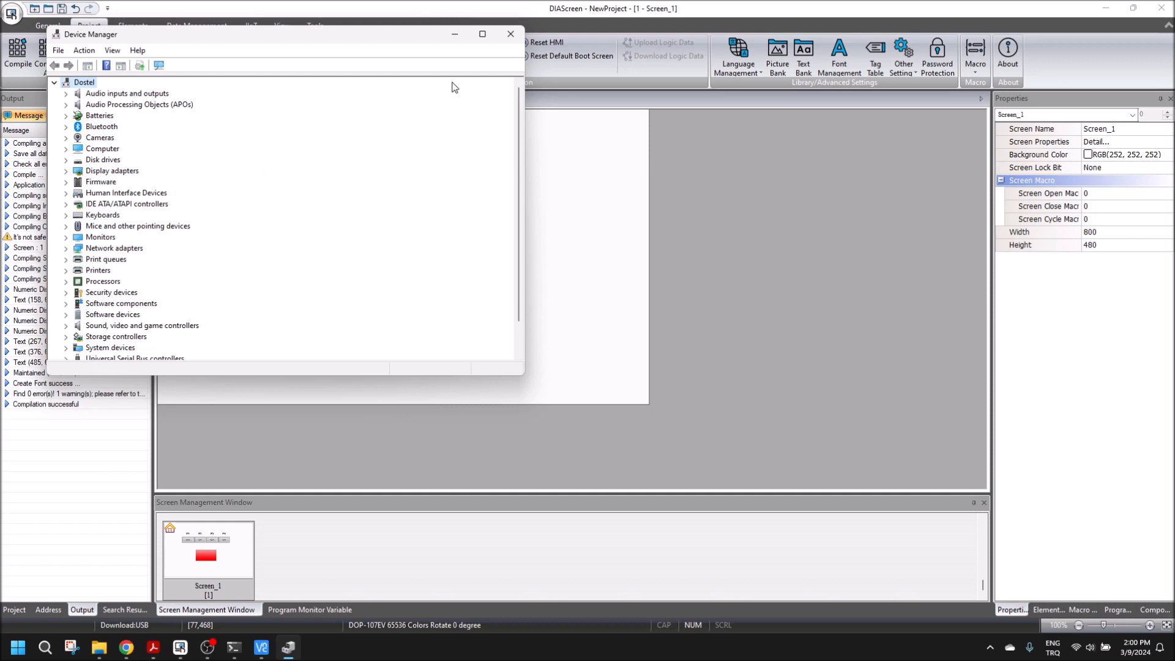
left_click(511, 34)
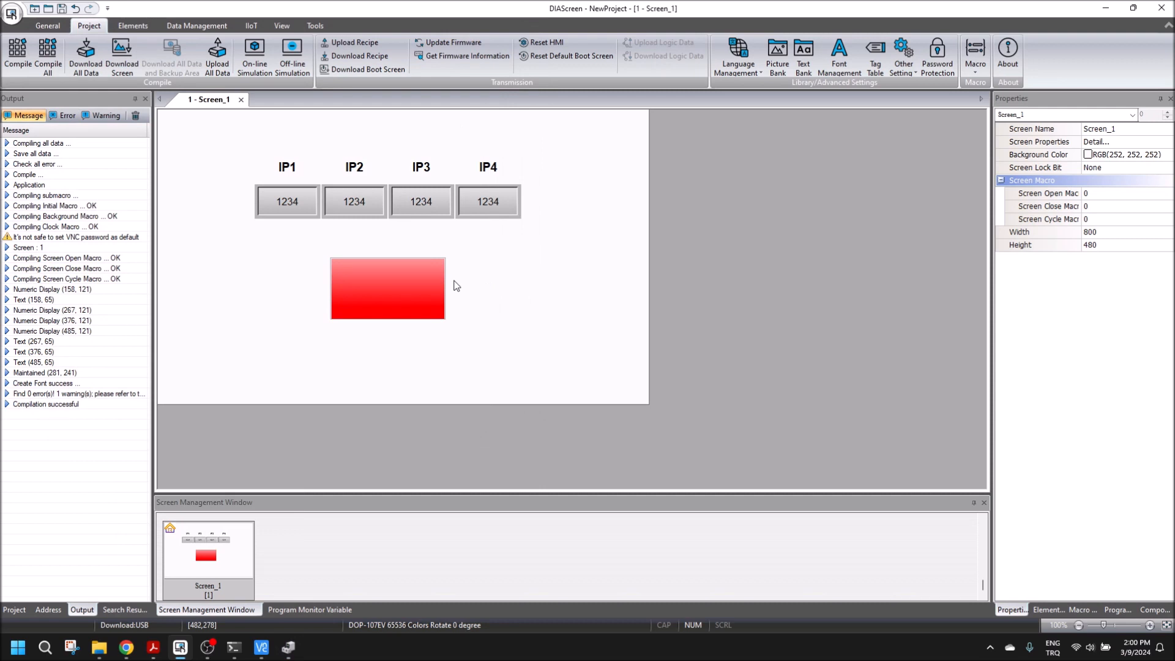
mouse_move(458, 283)
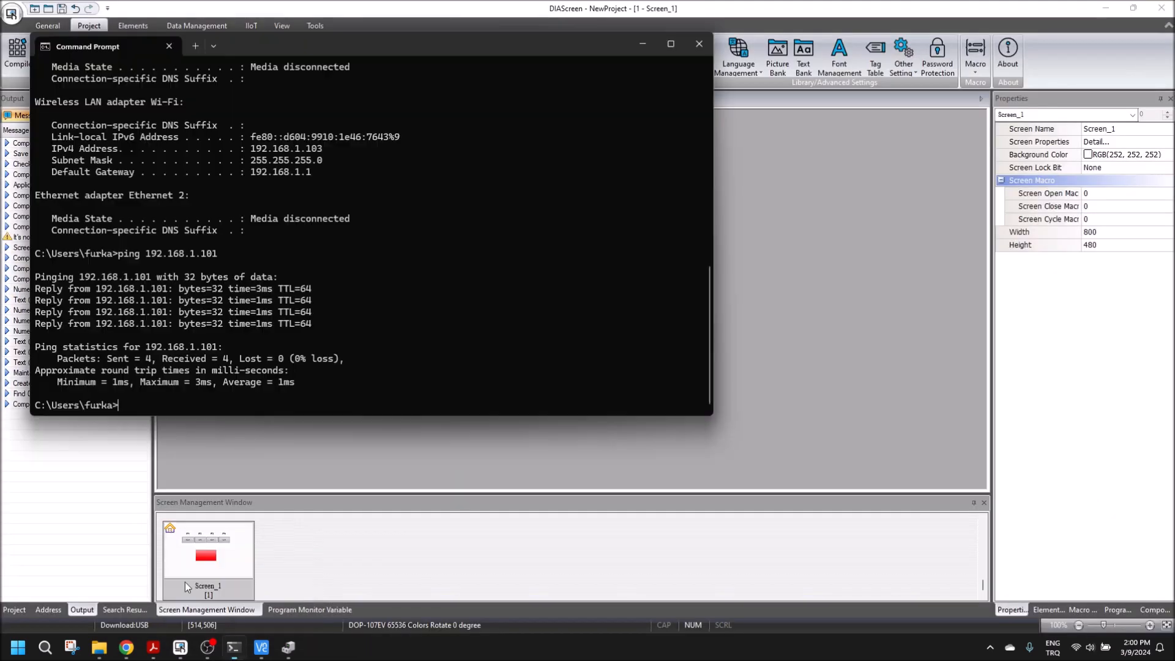
- Ping 192.168.1.101 again to confirm the HMI replies over Wi-Fi
type("ping")
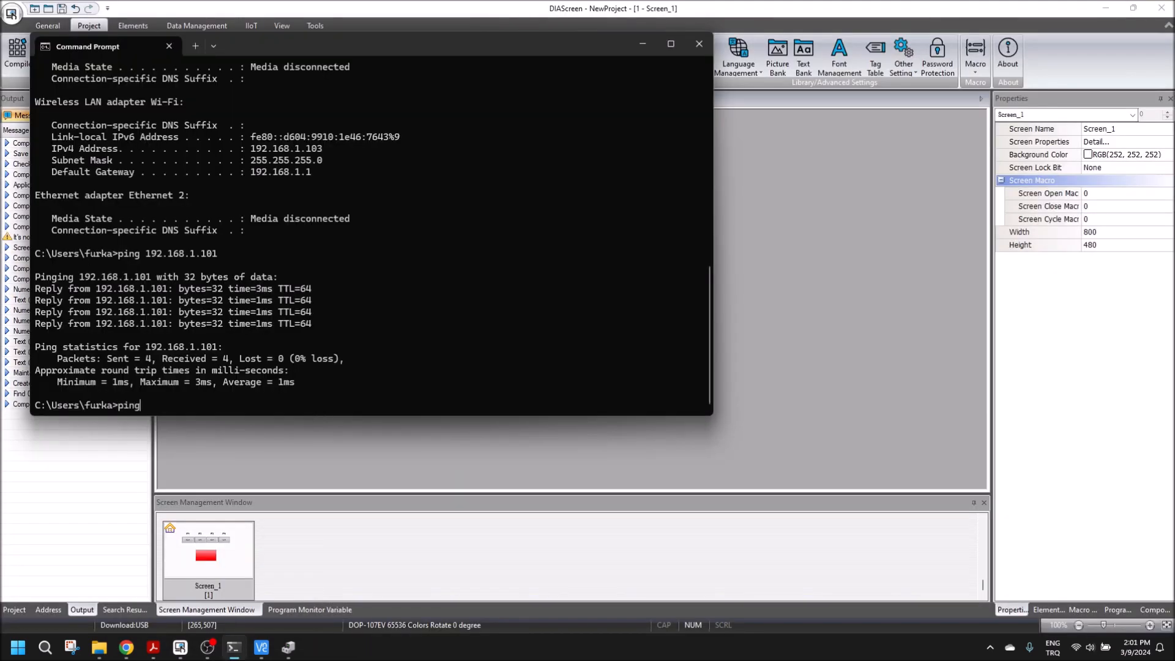
type("192.168.1.101")
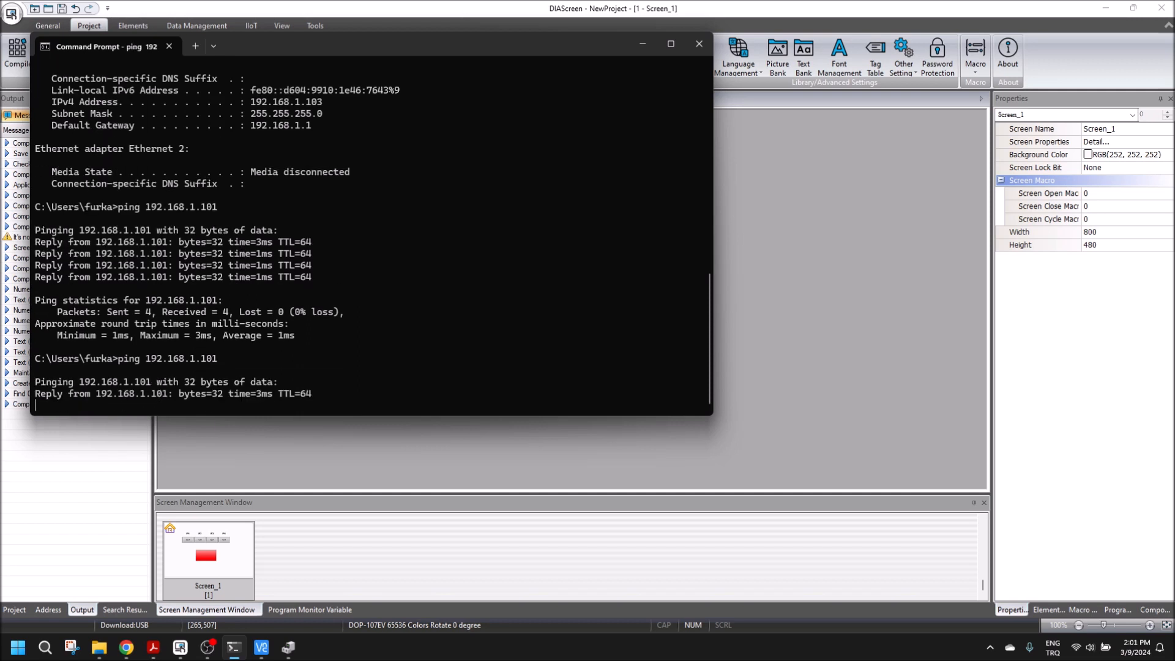
scroll("down", 3)
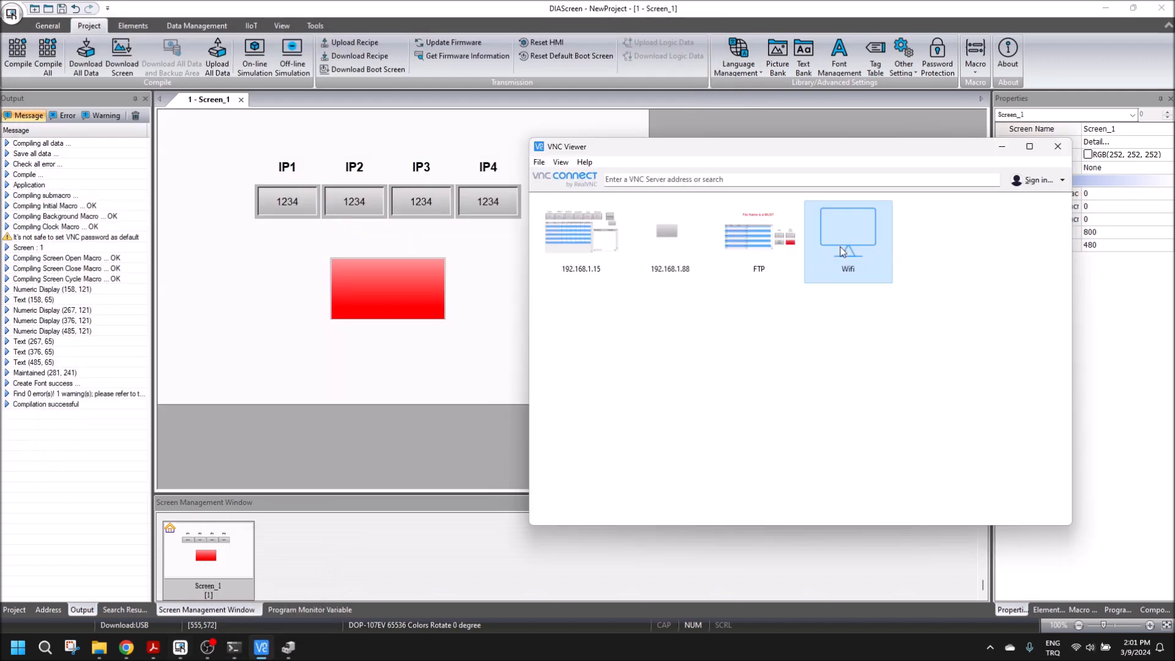
- Review the saved Wifi connection's properties for 192.168.1.101 and close them unchanged
double_click(847, 240)
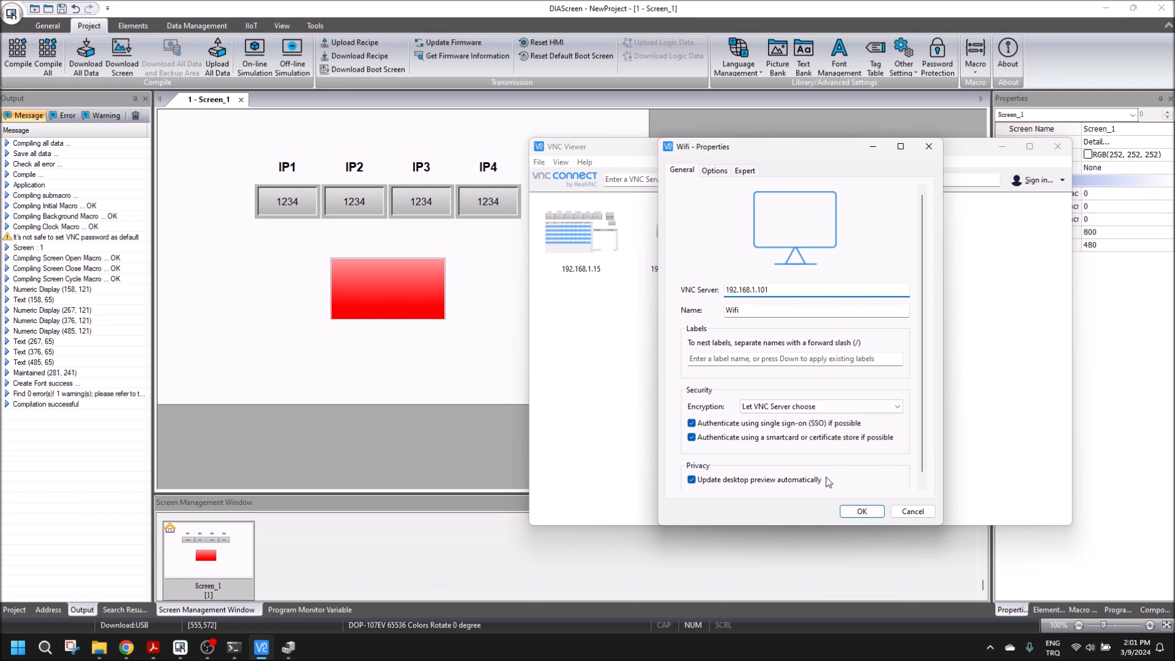
left_click(861, 511)
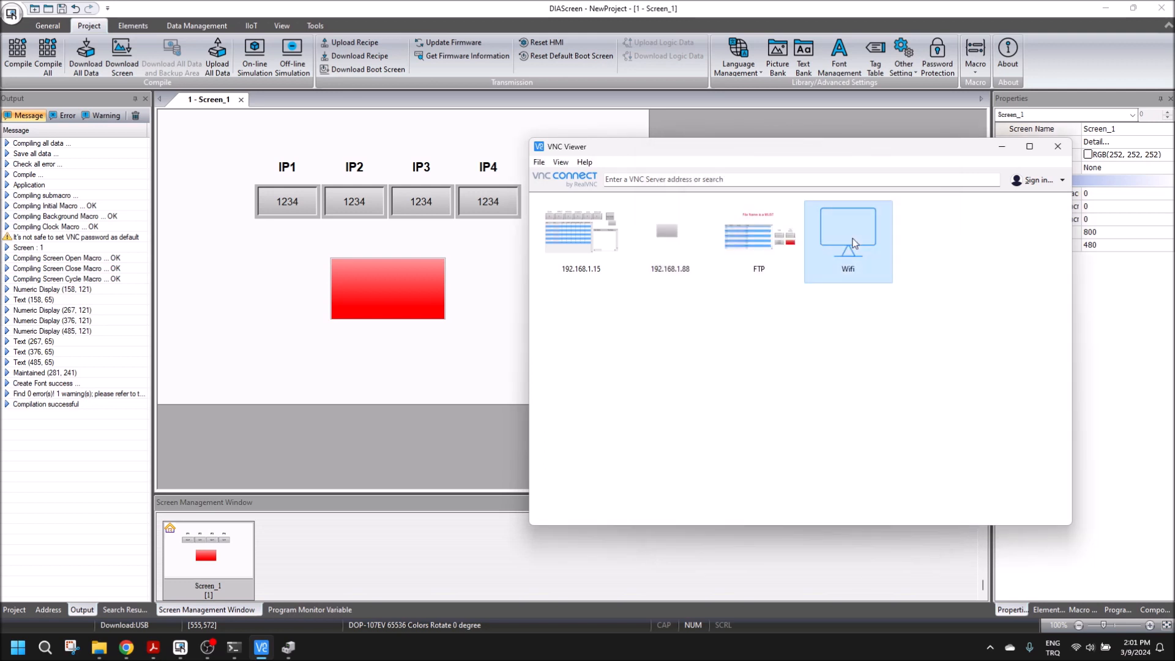
- Connect to the Wifi server, accept the unencrypted warning and submit the VNC password
double_click(847, 240)
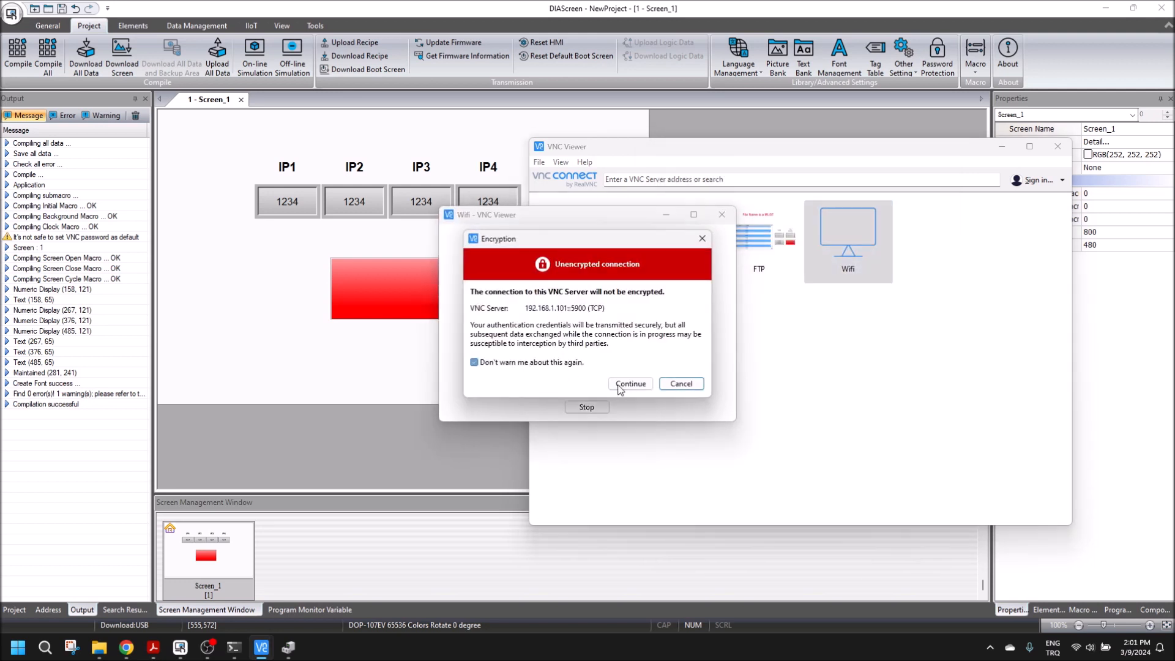
left_click(629, 383)
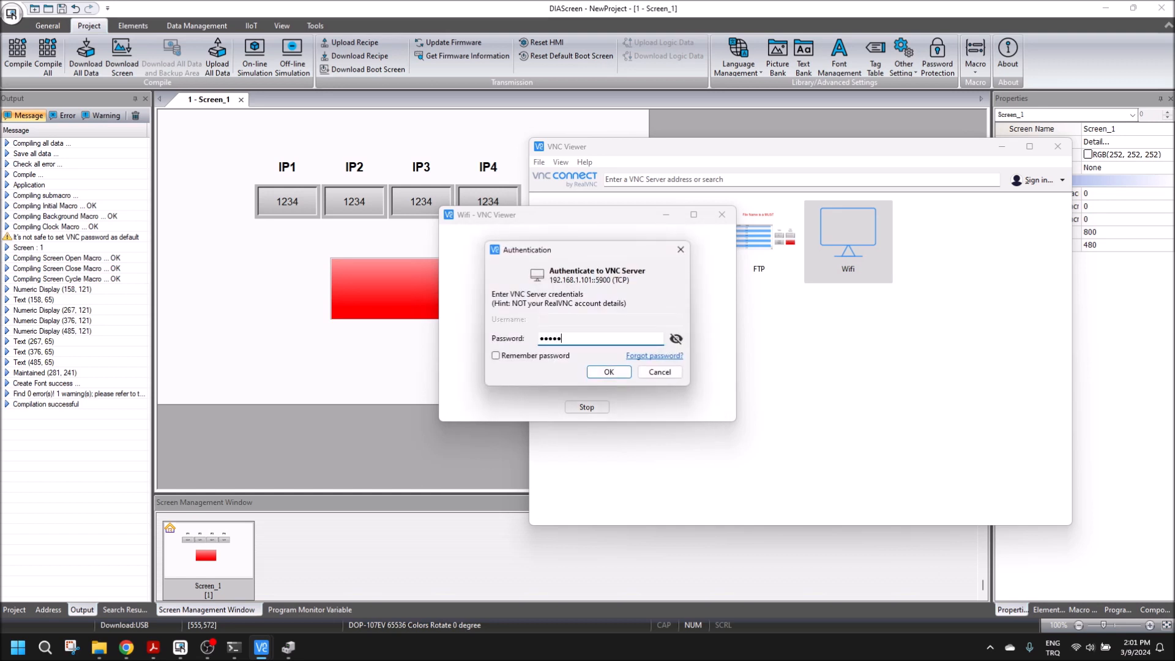
left_click(609, 372)
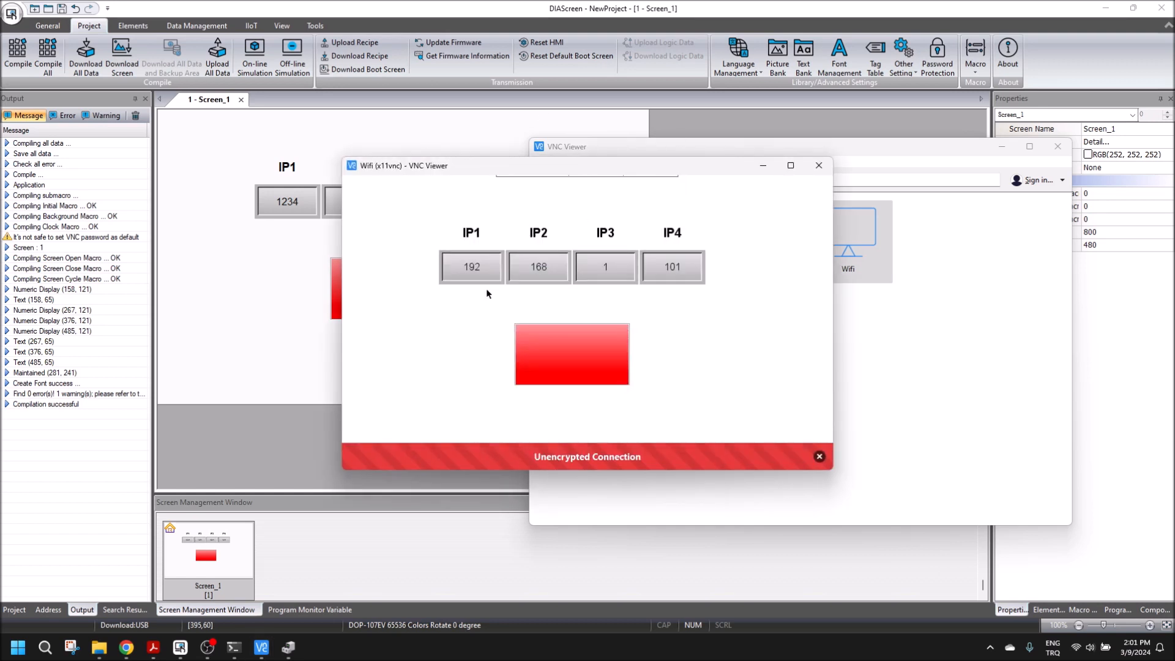
- Dismiss the encryption notice and show the HMI's System Setting Network tab with DHCP, IP 192.168.1.101, gateway 192.168.1.1
left_click(819, 457)
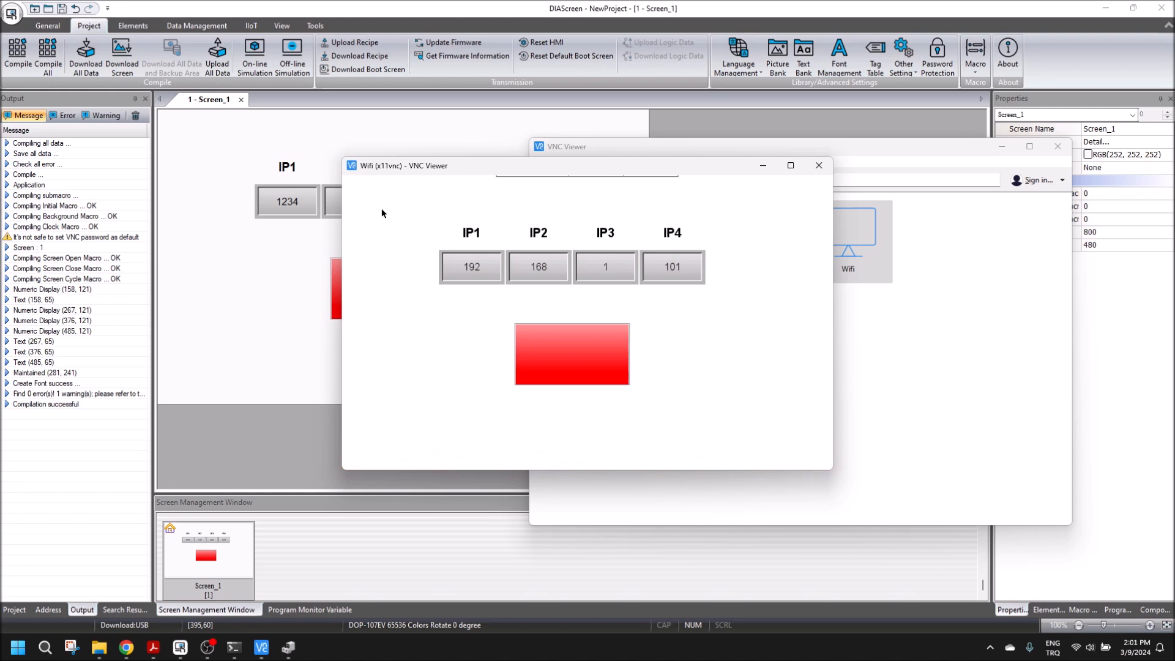
mouse_move(382, 209)
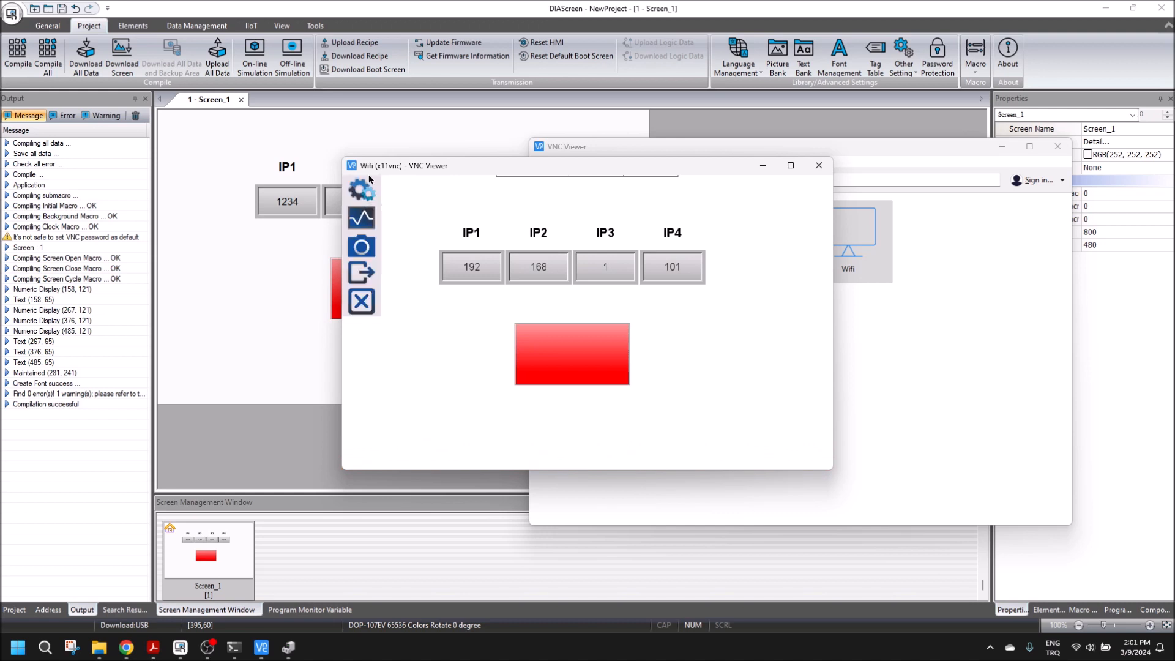
left_click(360, 190)
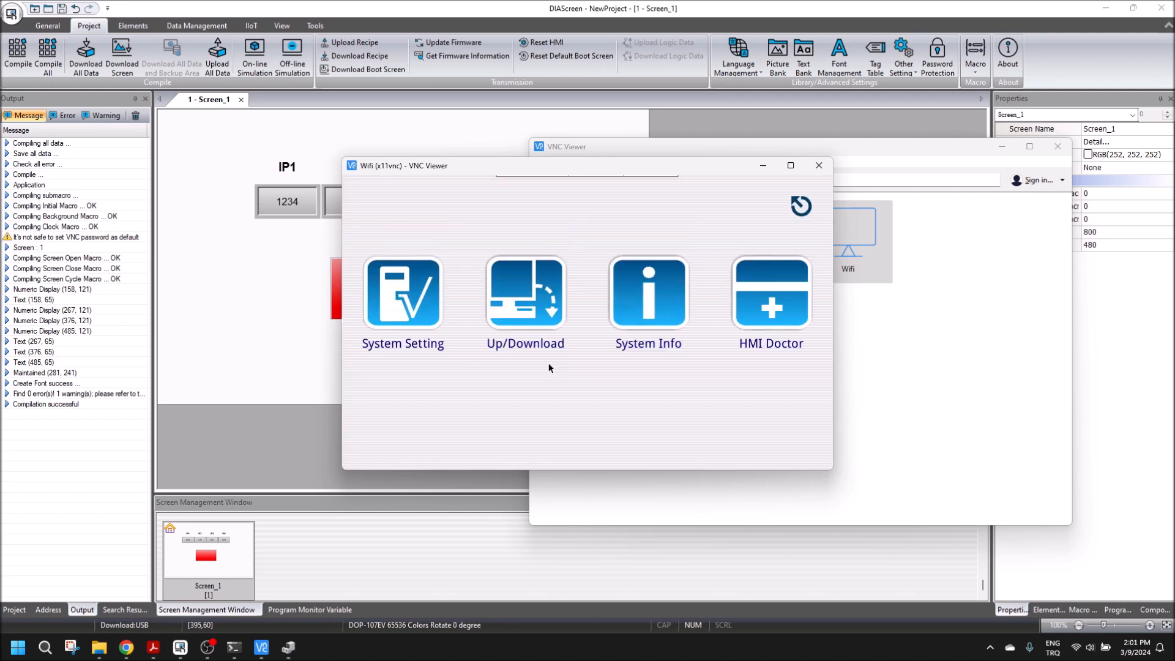
left_click(403, 292)
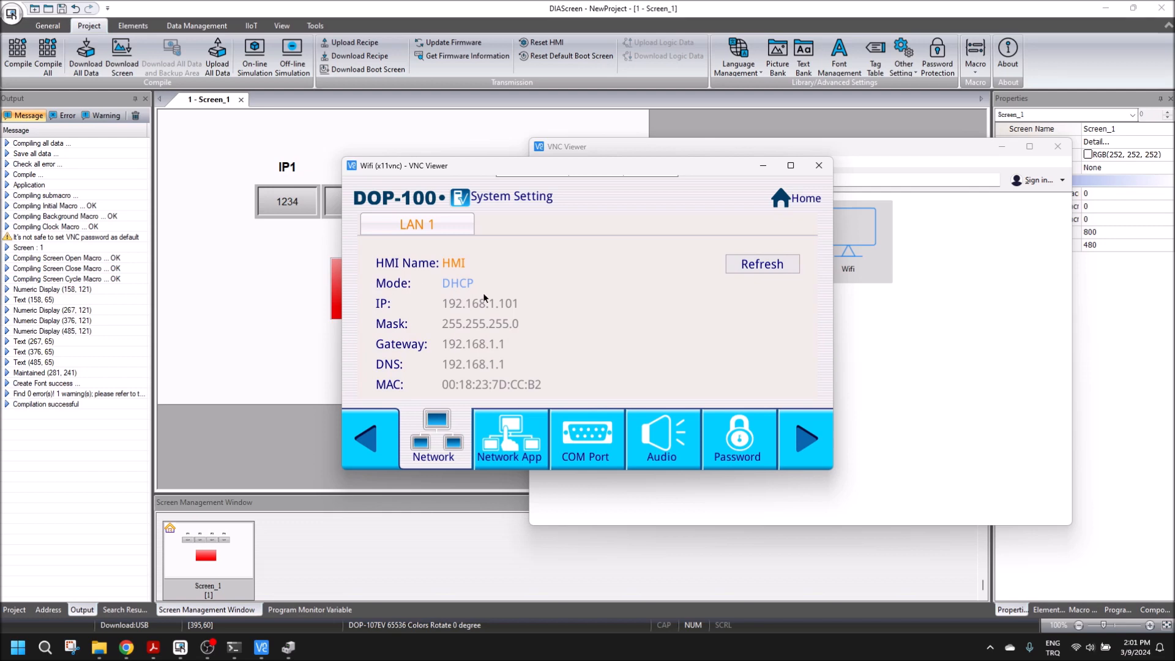
mouse_move(477, 293)
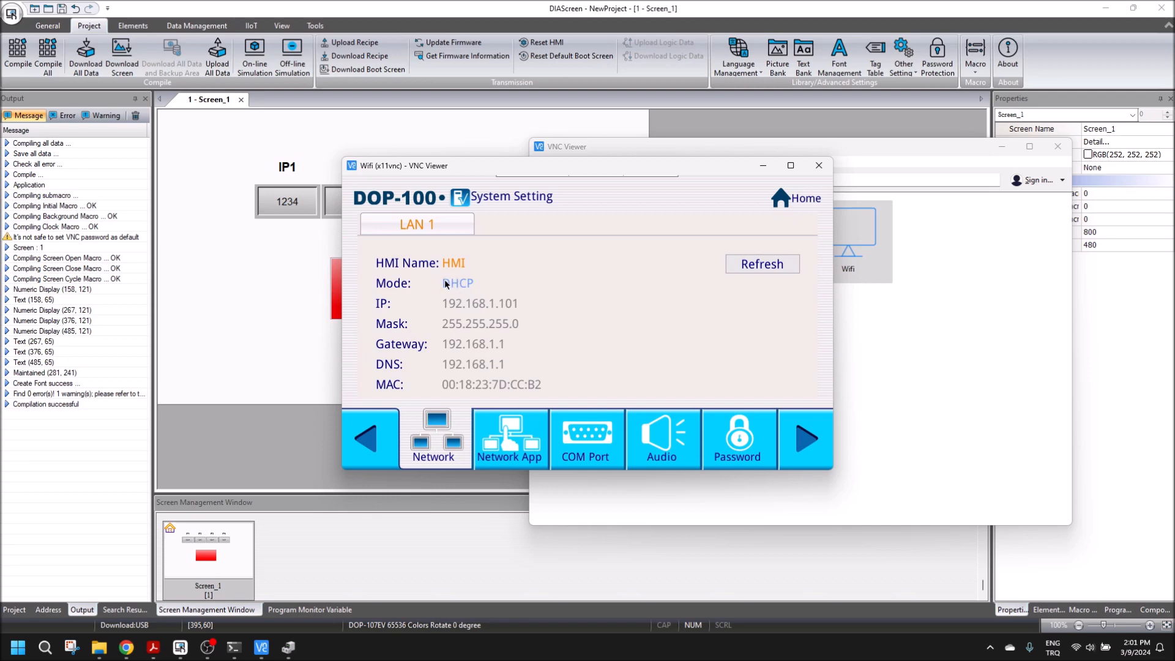
mouse_move(463, 283)
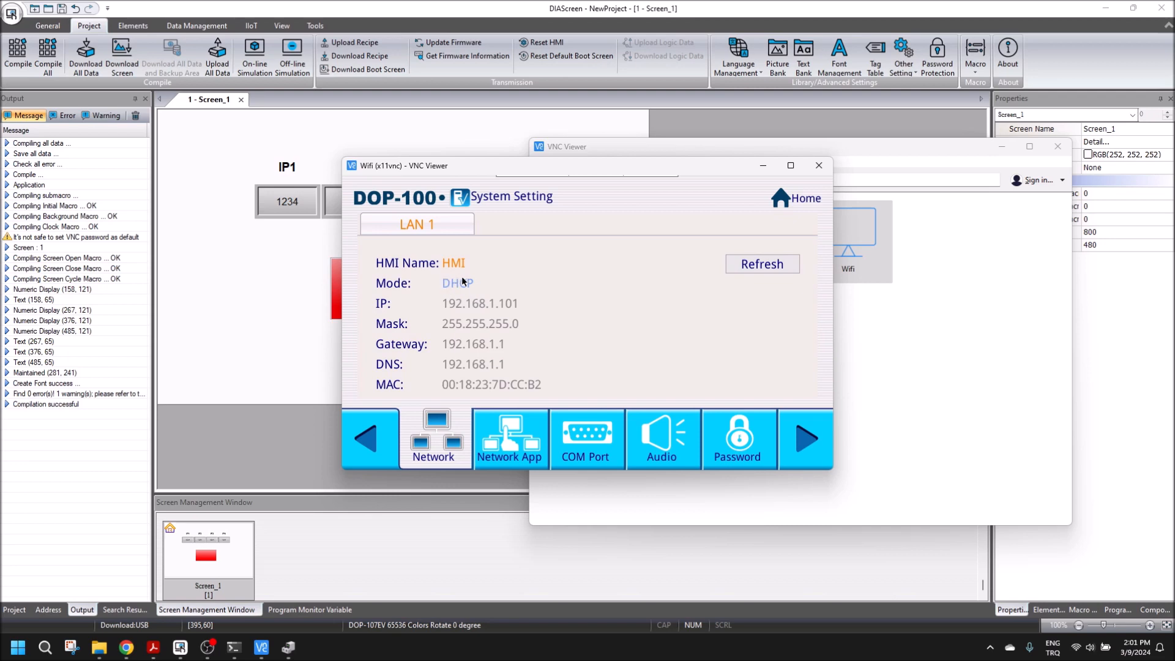
mouse_move(512, 305)
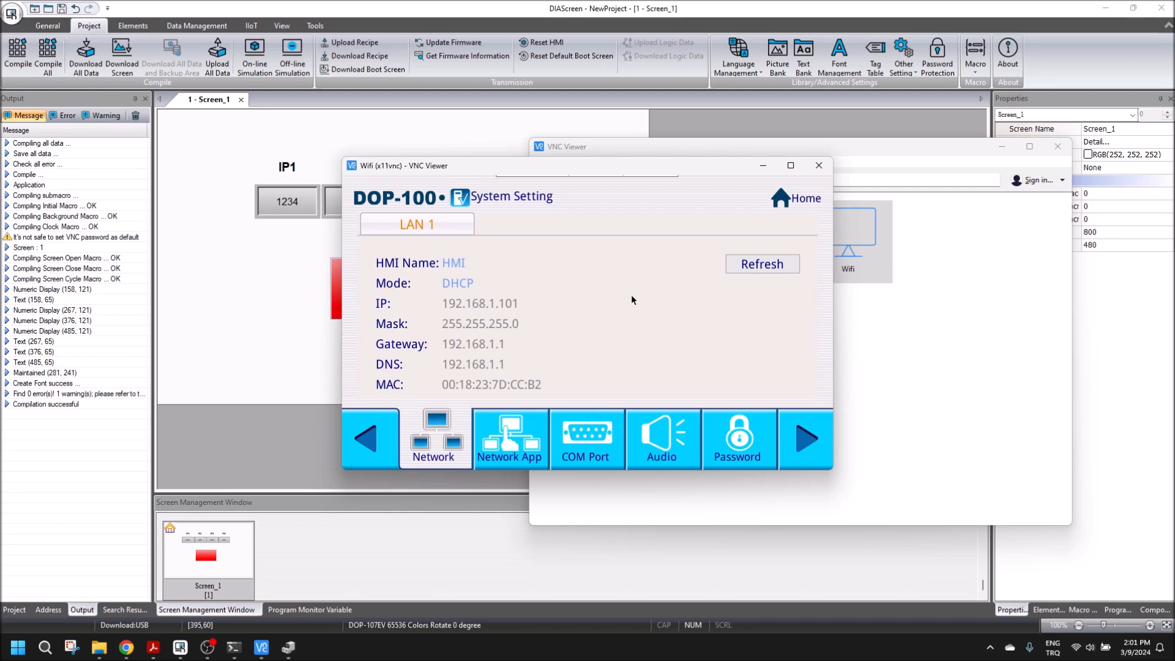
- After the VNC session drops, check the Wi-Fi status in Windows Quick Settings
left_click(783, 198)
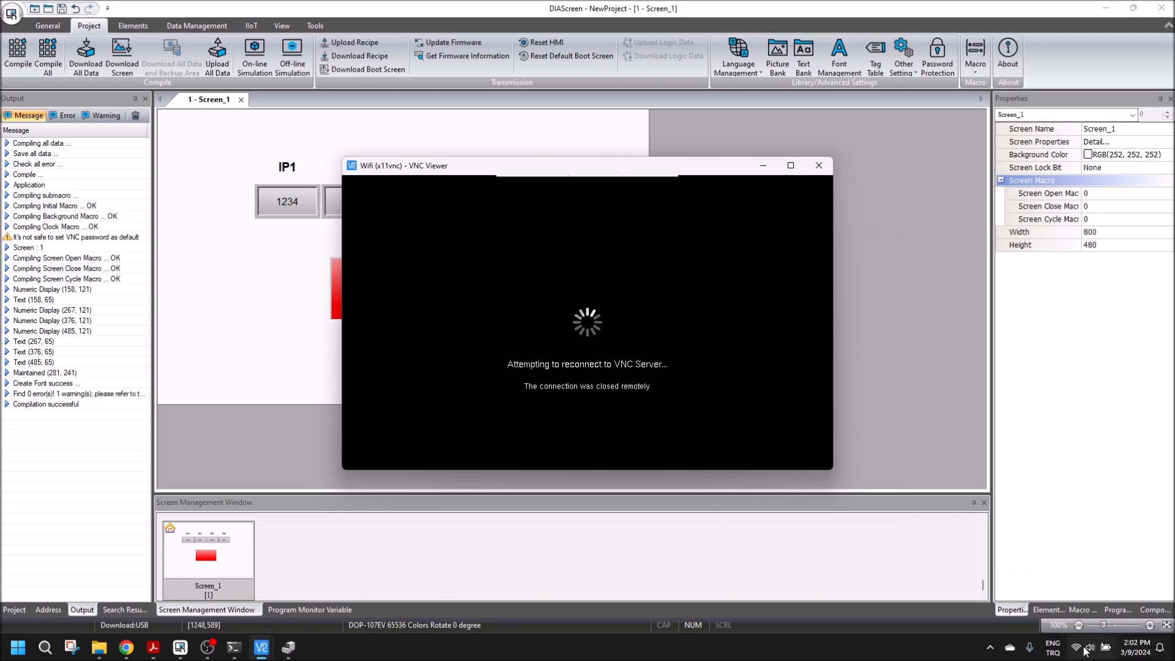
left_click(1077, 647)
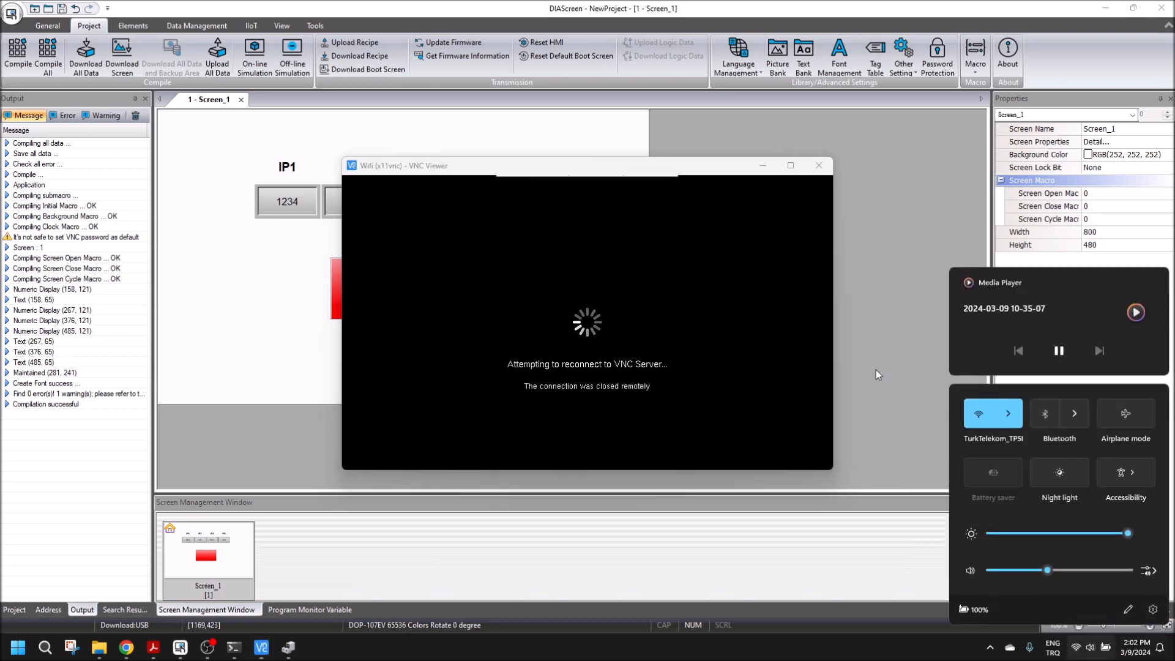